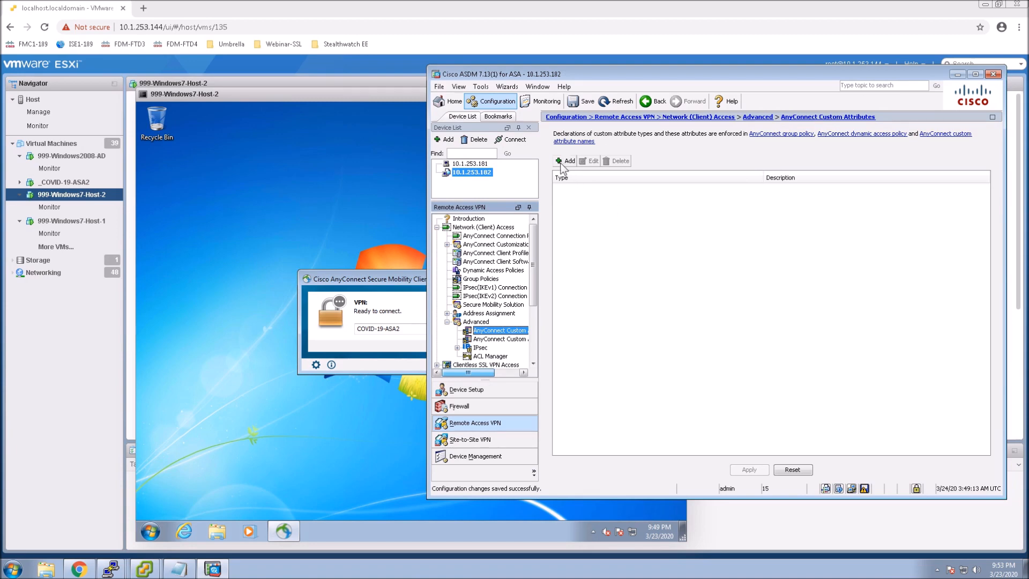
- Create the custom attribute type 'dynamic-split-exclude-domains' with description 'exclude domains for VPN'
{"action": "left_click", "coordinate": [566, 161]}
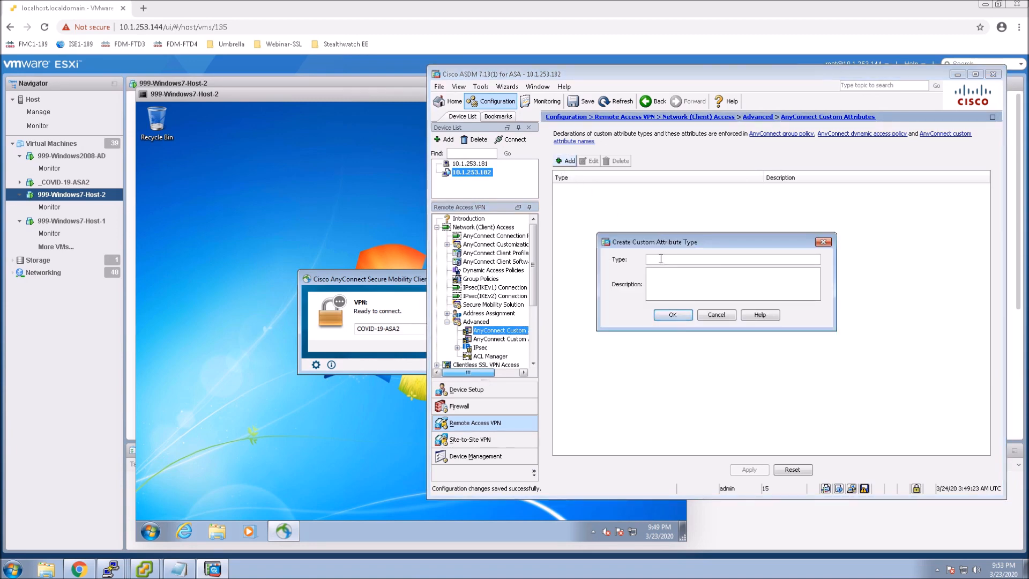
{"action": "type", "text": "dynamic-"}
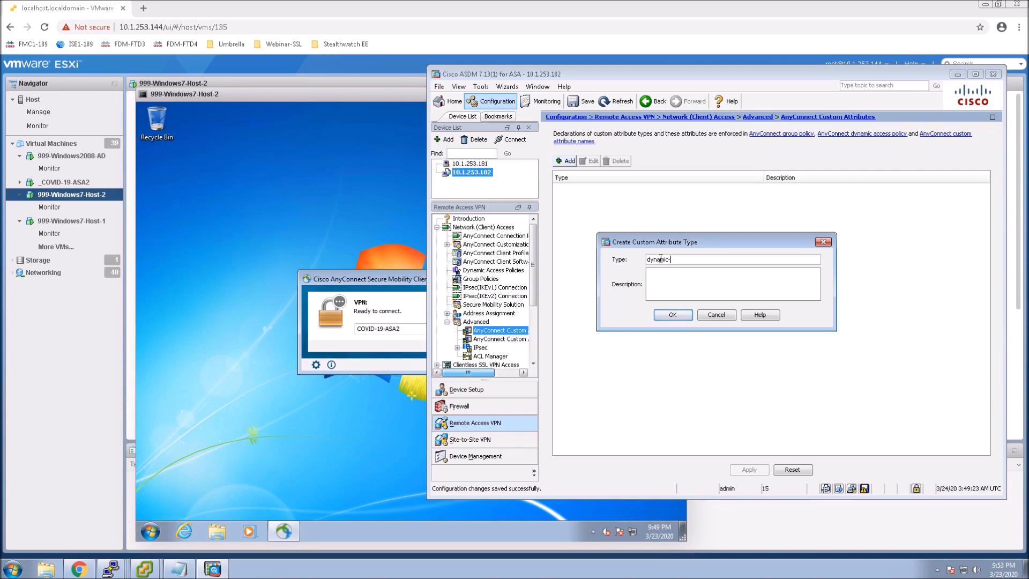
{"action": "type", "text": "split-exclude"}
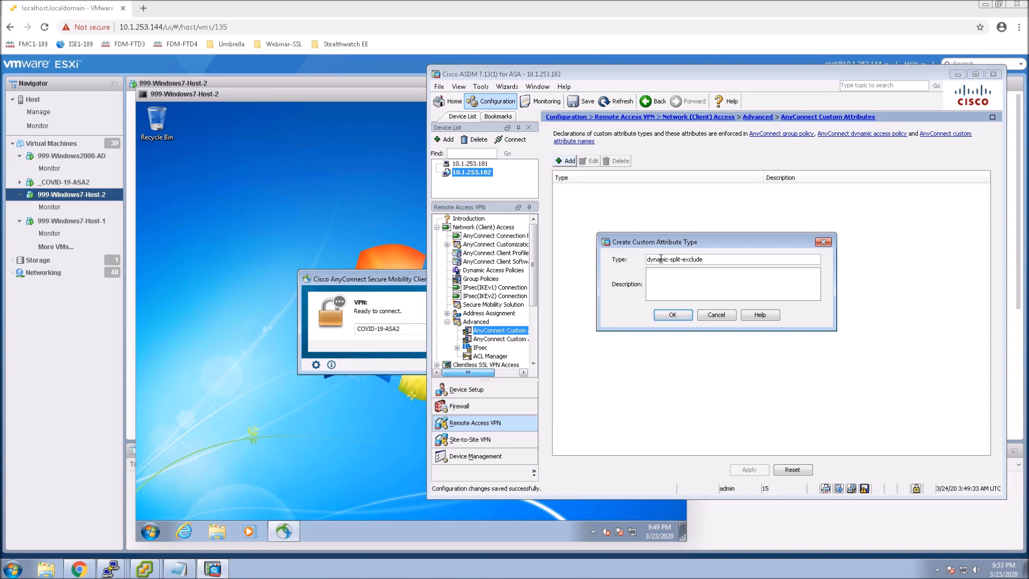
{"action": "type", "text": "-"}
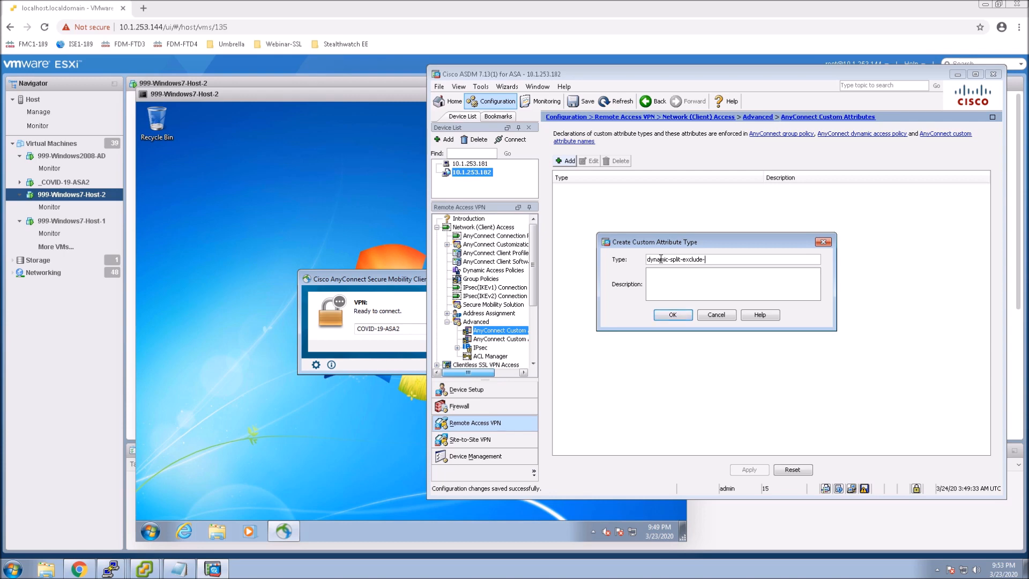
{"action": "type", "text": "domains"}
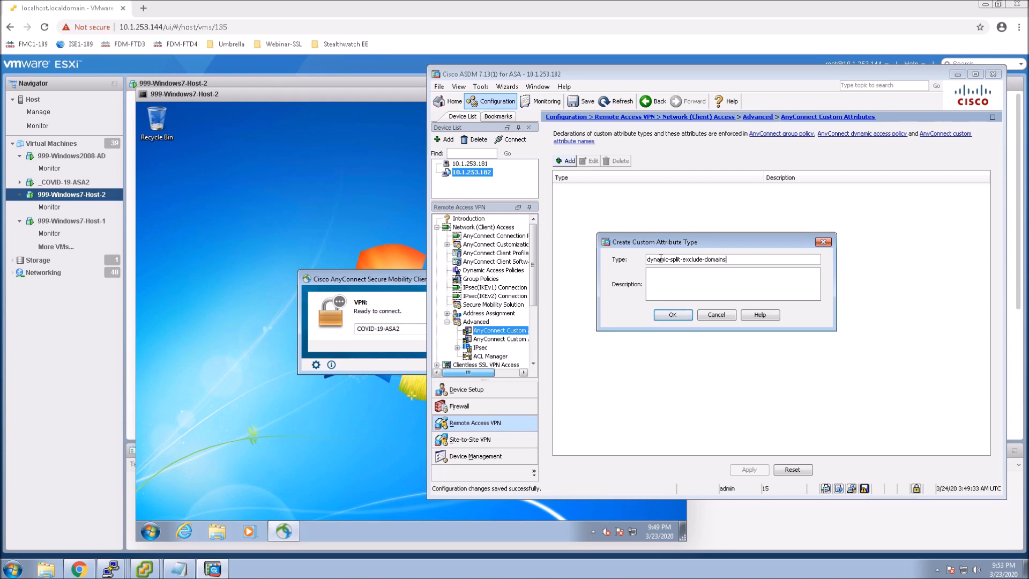
{"action": "type", "text": "e"}
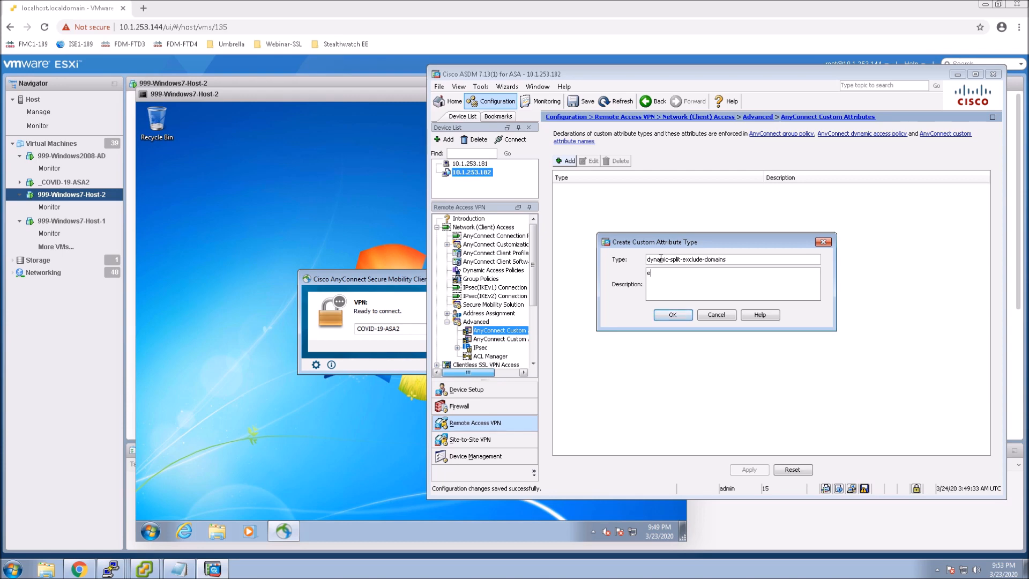
{"action": "type", "text": "xclude"}
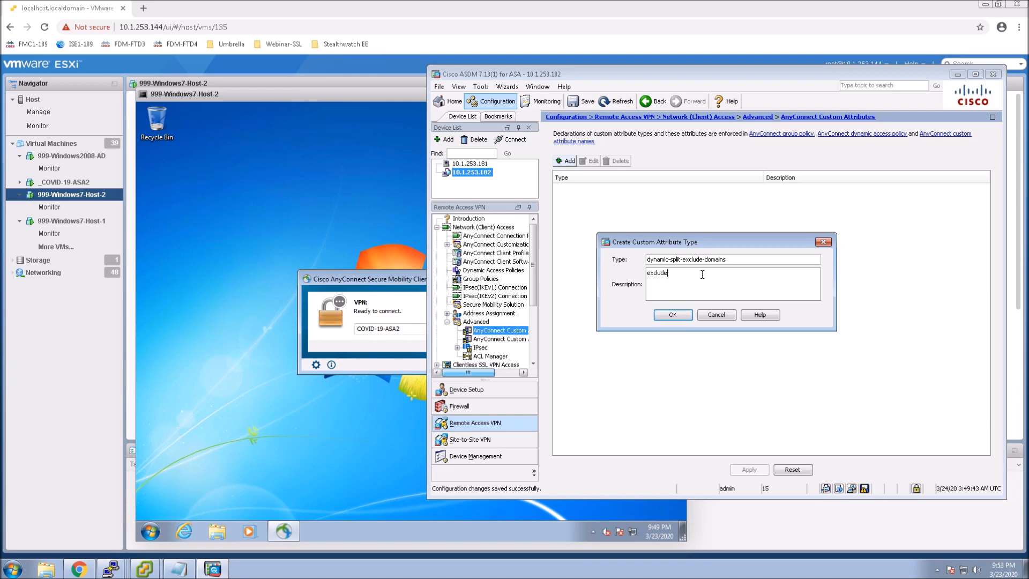
{"action": "type", "text": "domains for VPN"}
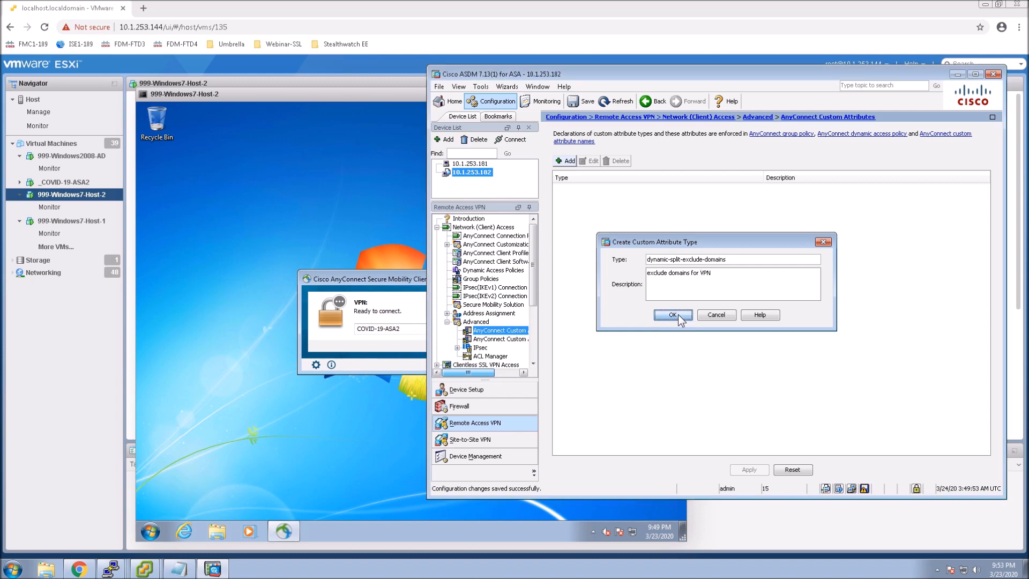
{"action": "left_click", "coordinate": [672, 315]}
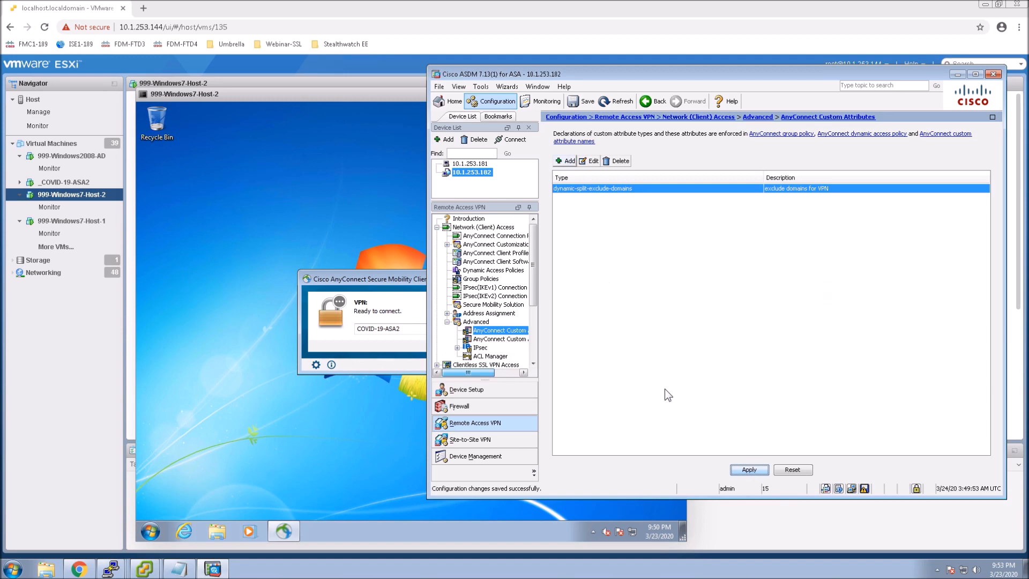
- Add the 'excluded-domains' attribute name with the Webex and Cisco Spark domain values
{"action": "left_click", "coordinate": [486, 339]}
{"action": "type", "text": "excluded-domains"}
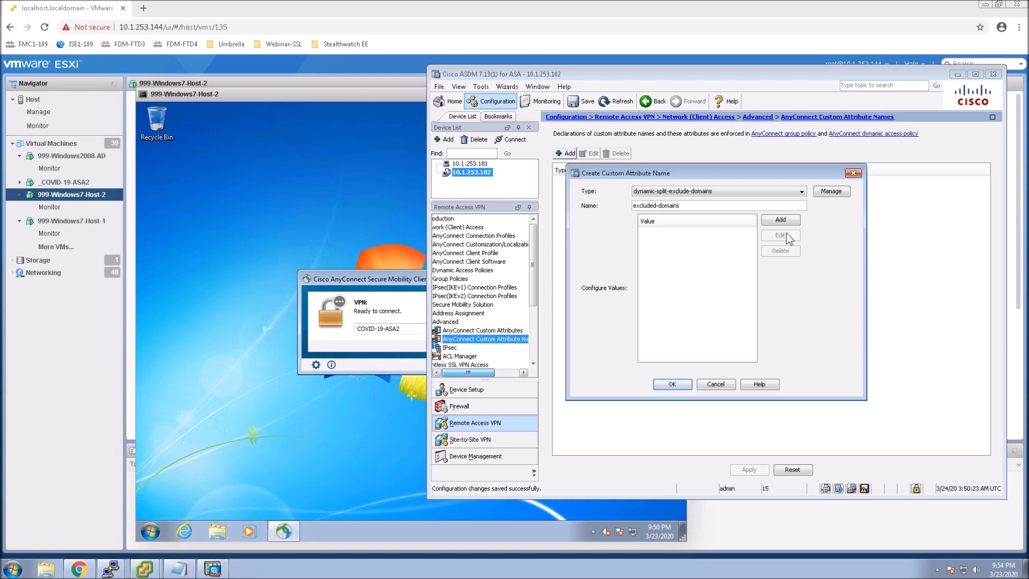
{"action": "left_click", "coordinate": [780, 220]}
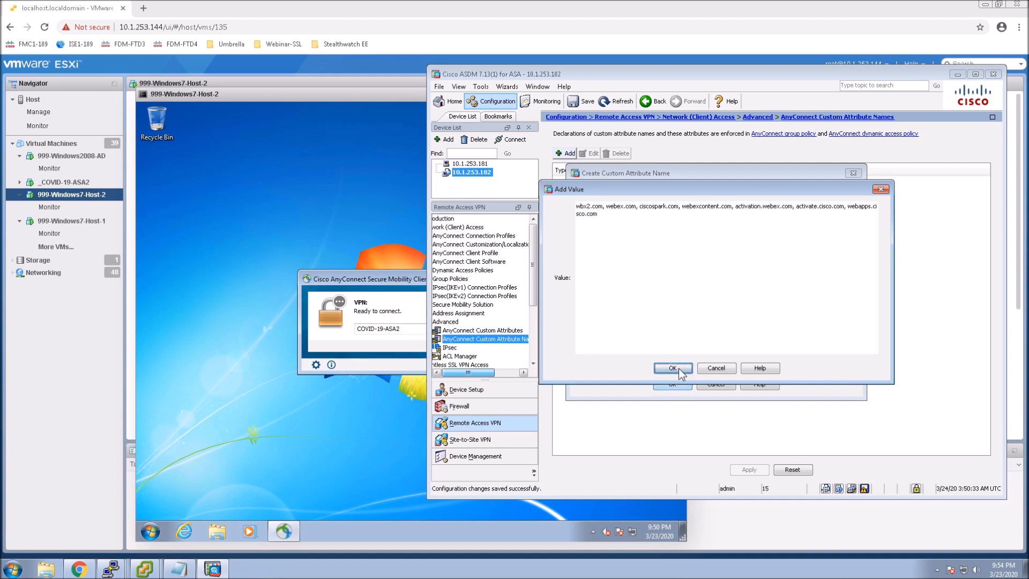
{"action": "left_click", "coordinate": [671, 367]}
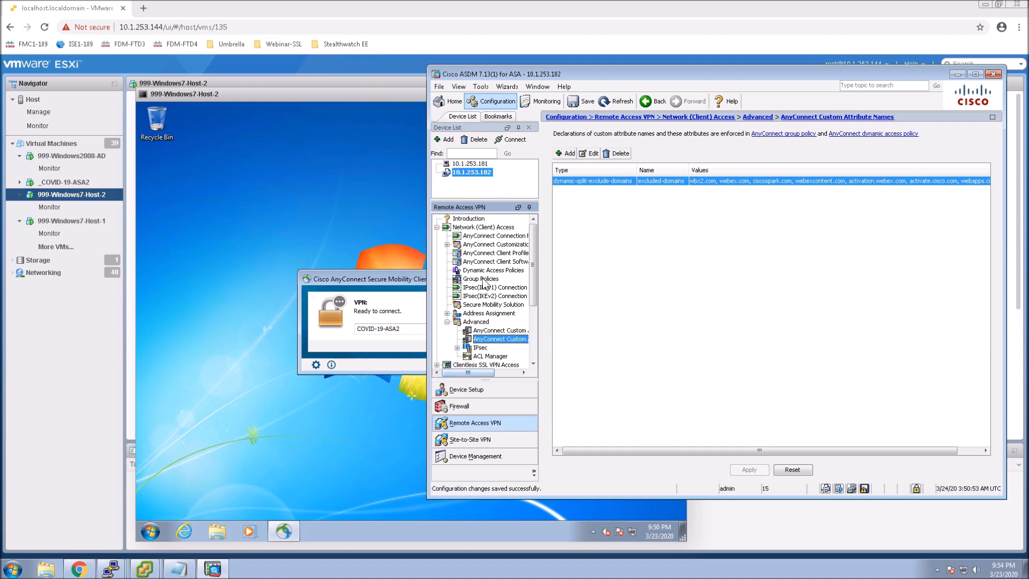
- Give GroupPolicy_RA-VPN the dynamic-split-exclude-domains custom attribute value and apply to the ASA
{"action": "left_click", "coordinate": [481, 278]}
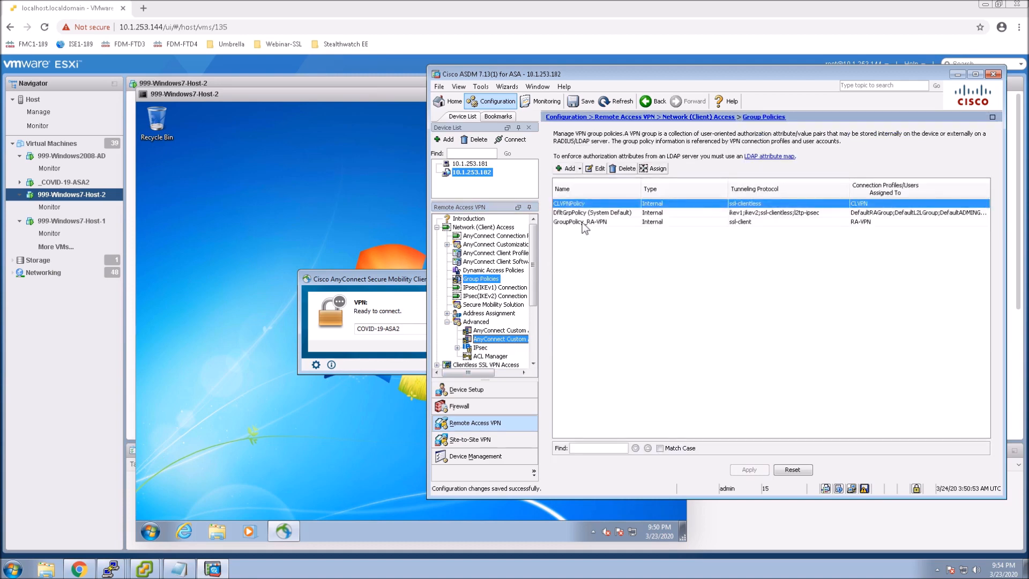
{"action": "left_click", "coordinate": [584, 221]}
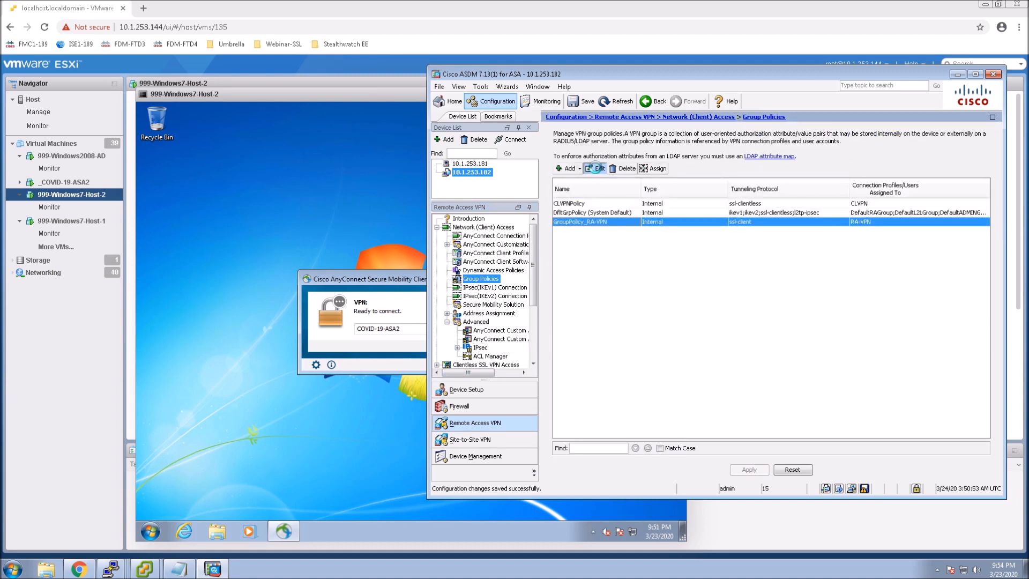
{"action": "left_click", "coordinate": [596, 168]}
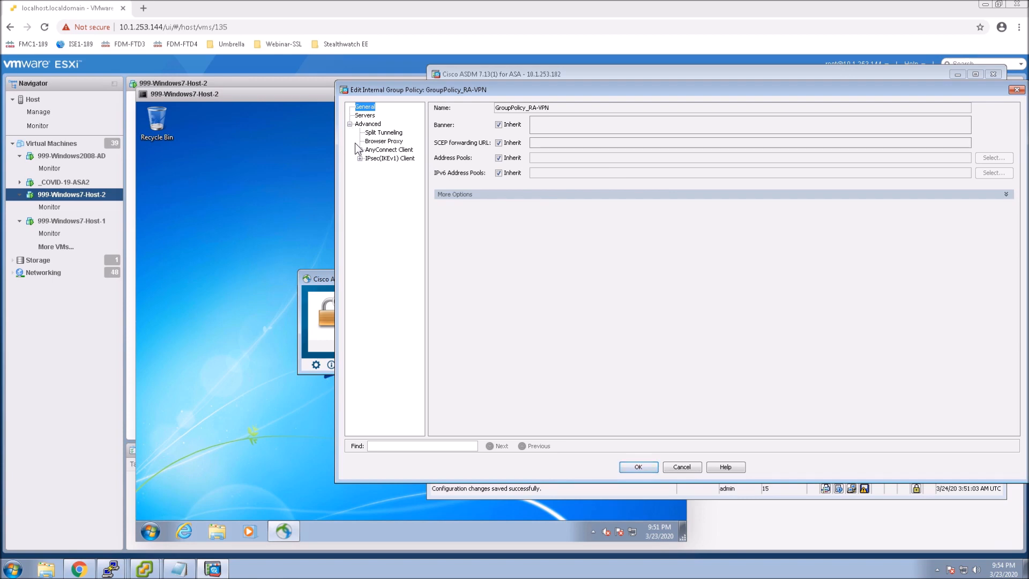
{"action": "left_click", "coordinate": [399, 201]}
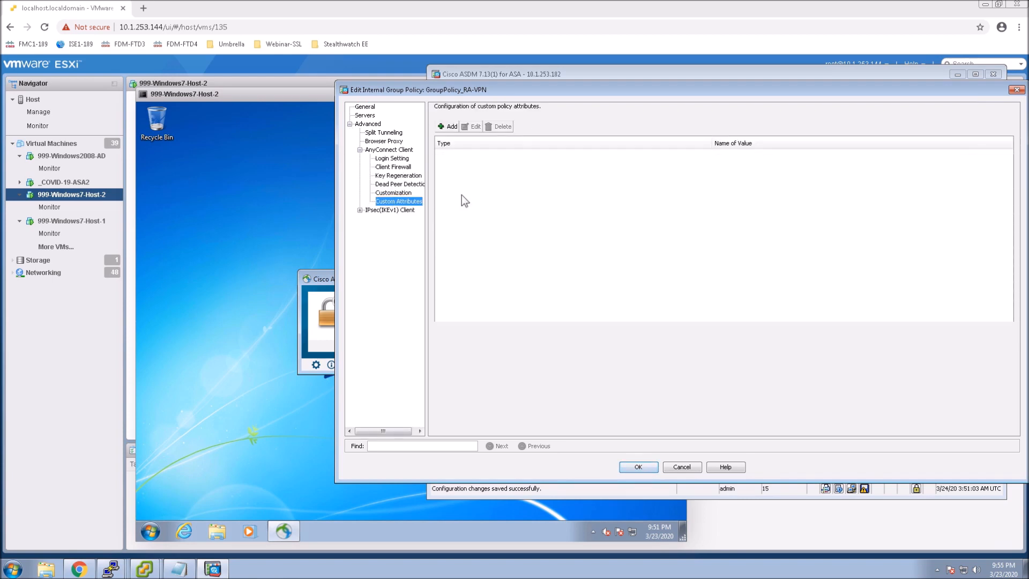
{"action": "left_click", "coordinate": [448, 126]}
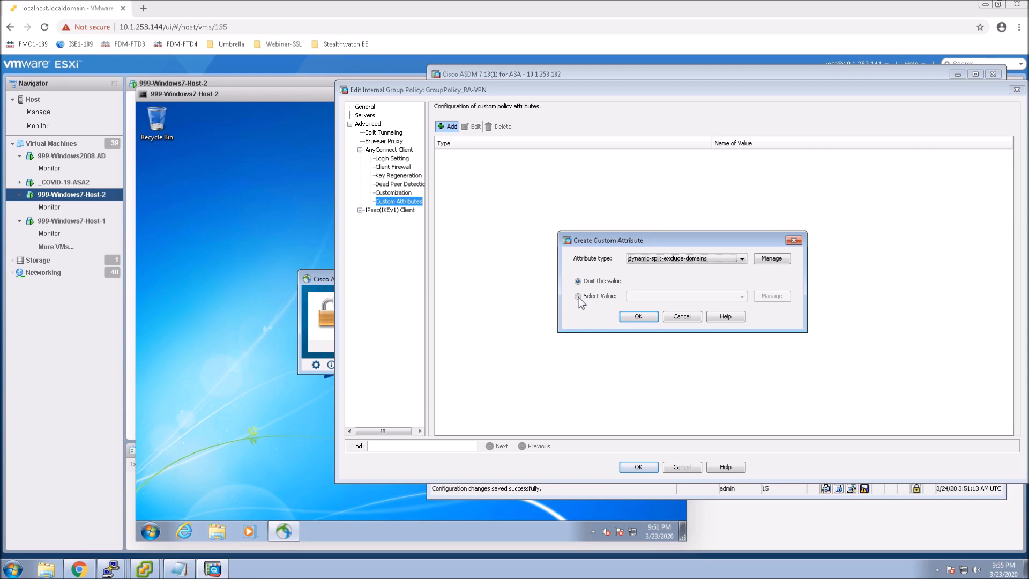
{"action": "left_click", "coordinate": [578, 296]}
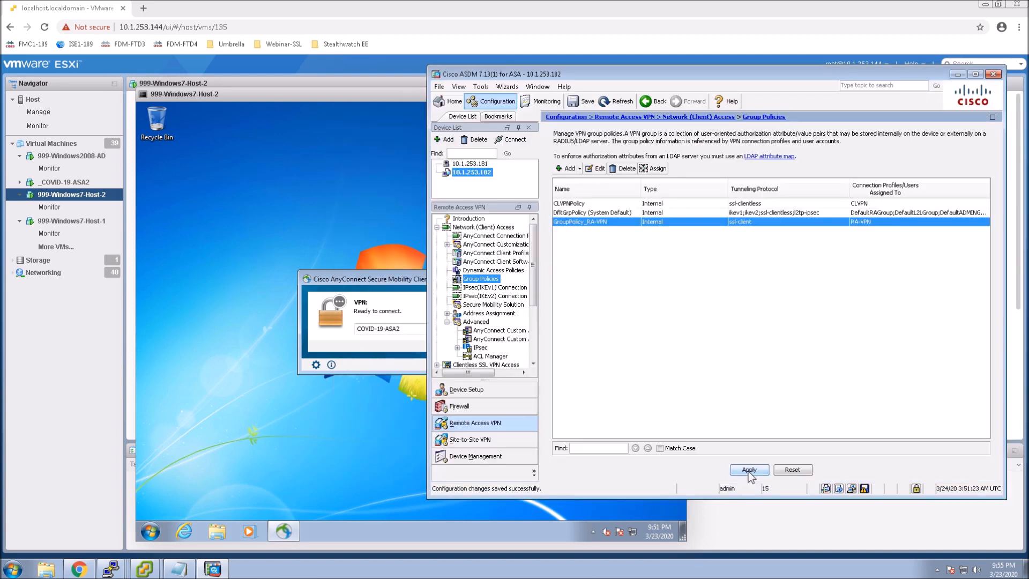
{"action": "left_click", "coordinate": [749, 469]}
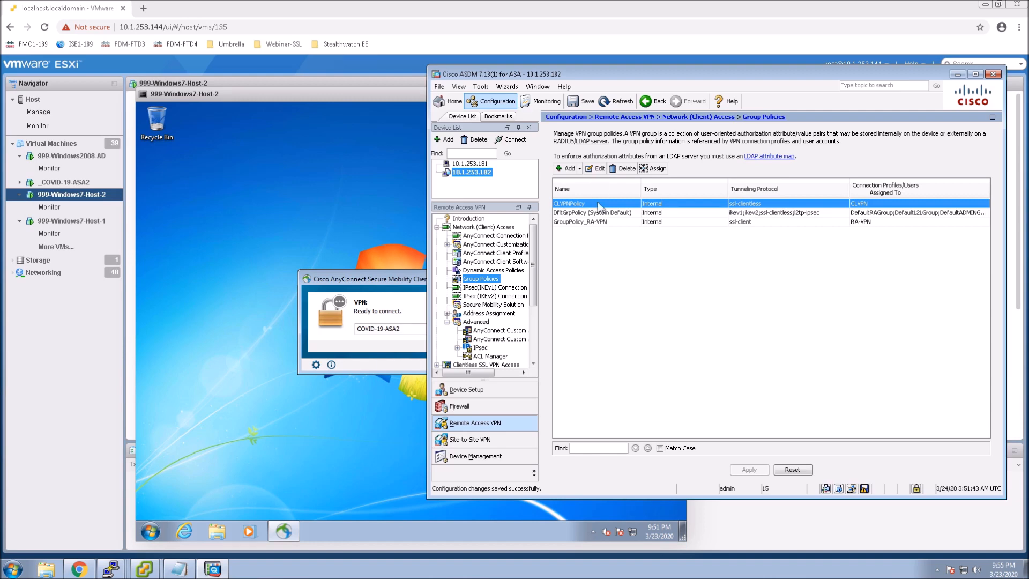
- Set GroupPolicy_RA-VPN split tunneling to Tunnel Network List Below, without inheriting the network list
{"action": "left_click", "coordinate": [580, 221]}
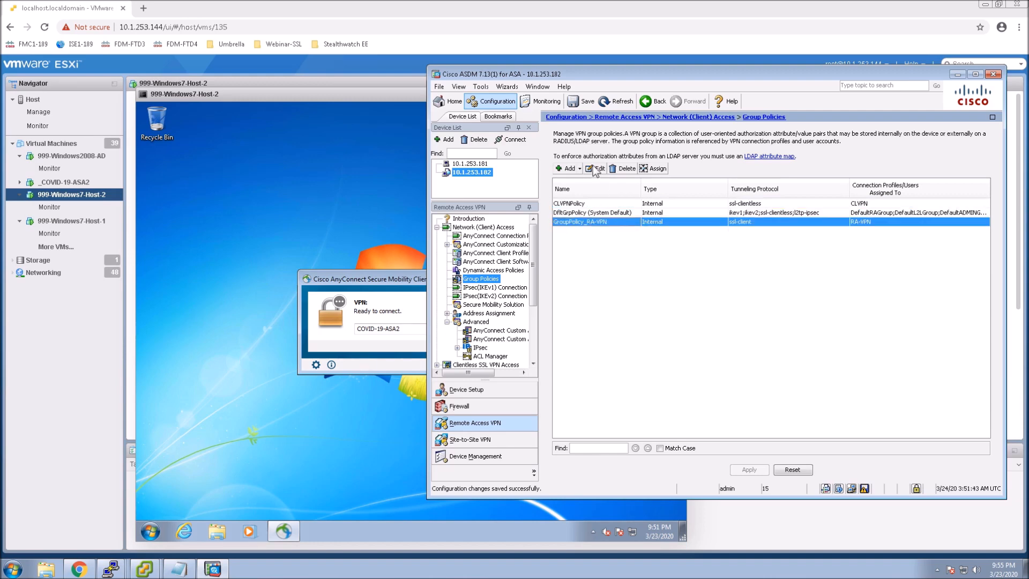
{"action": "left_click", "coordinate": [598, 168]}
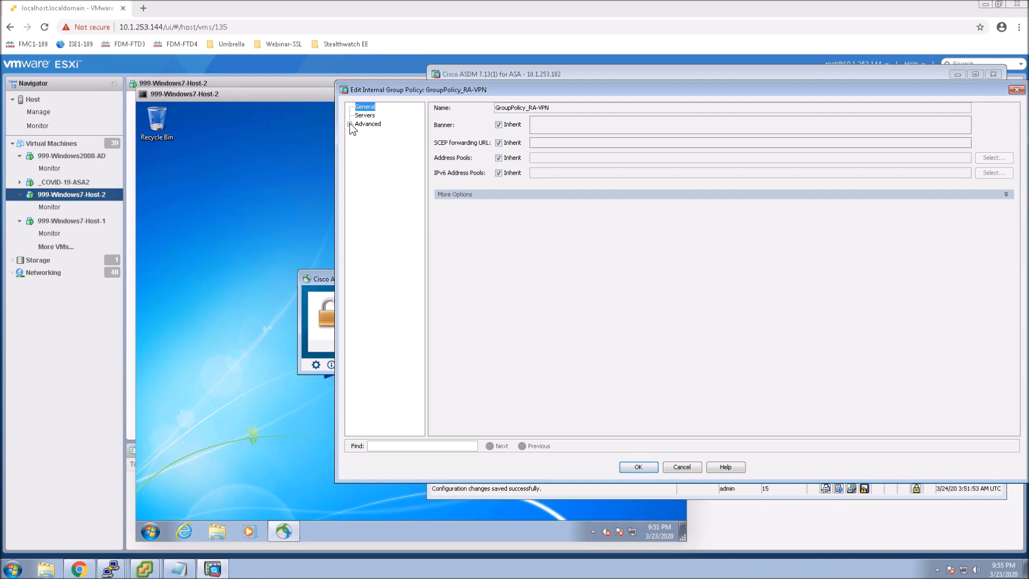
{"action": "left_click", "coordinate": [351, 123]}
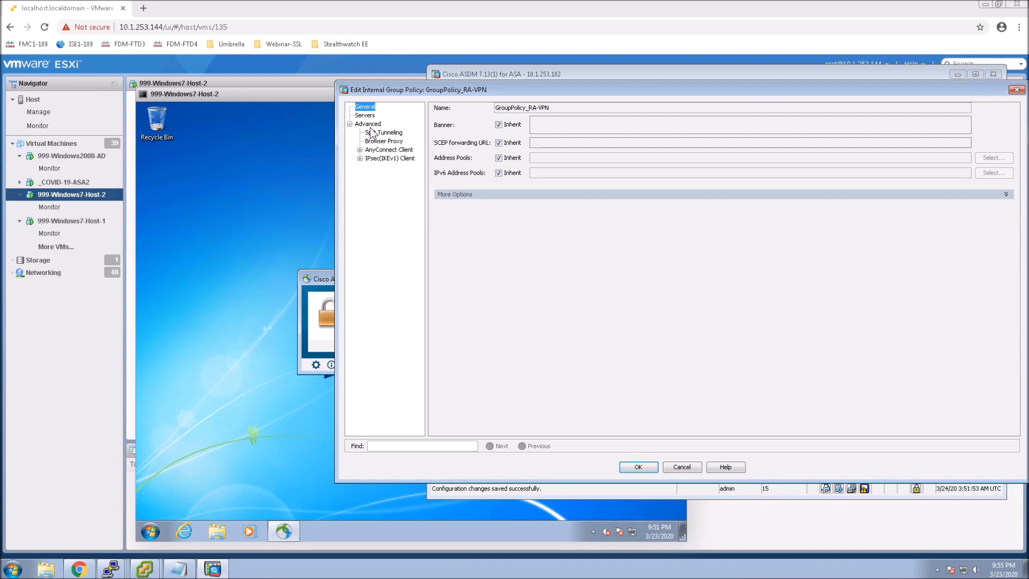
{"action": "left_click", "coordinate": [384, 133]}
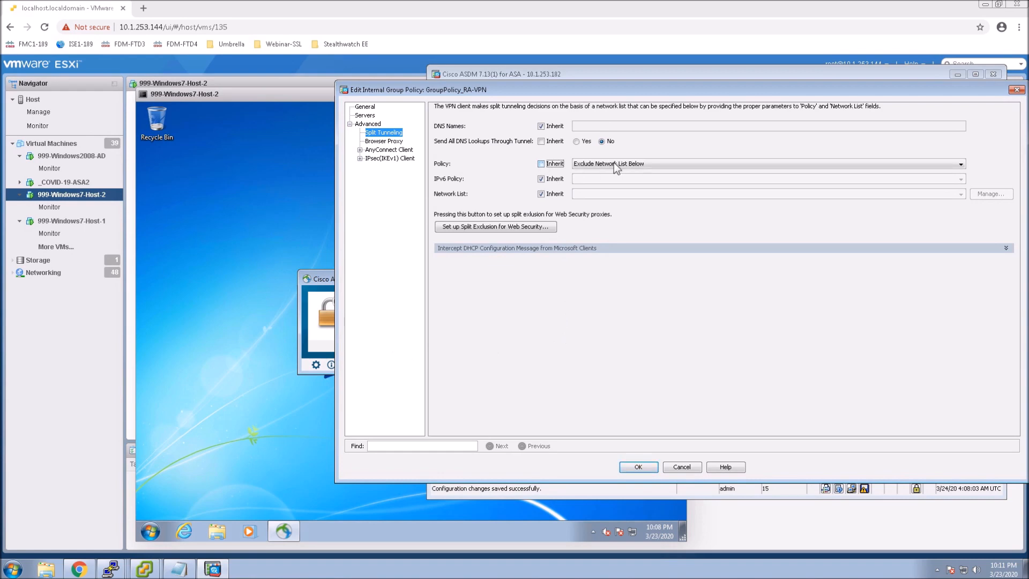
{"action": "left_click", "coordinate": [960, 164]}
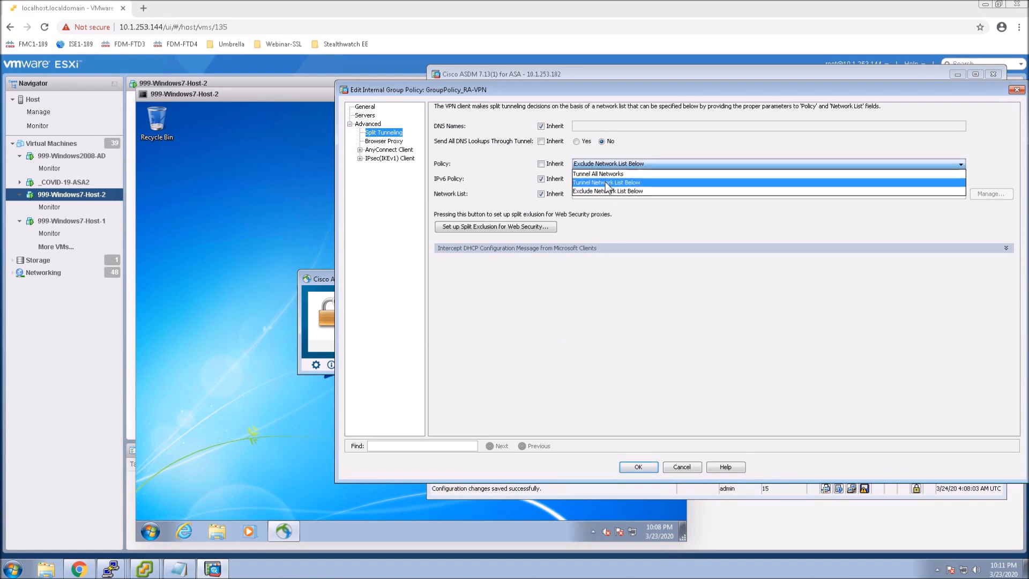
{"action": "left_click", "coordinate": [606, 182]}
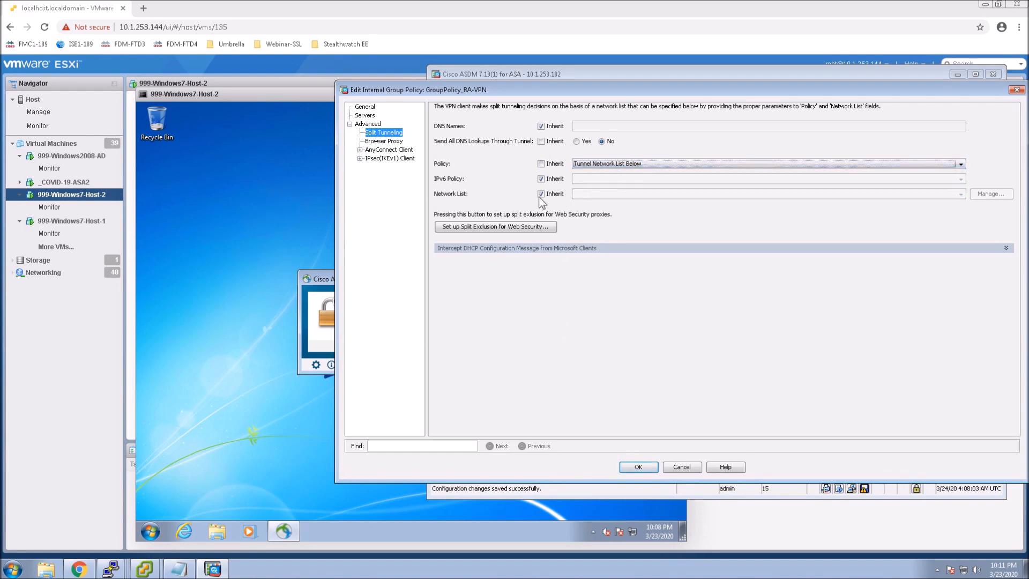
{"action": "left_click", "coordinate": [541, 194]}
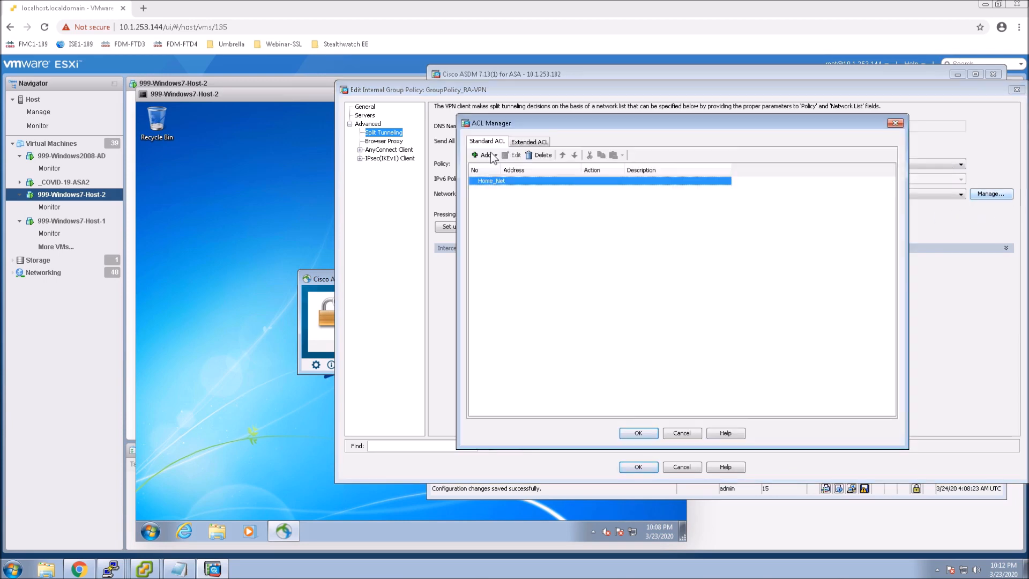
- Add a permit entry for 10.1.243.0/24 to the Home_Net access list
{"action": "left_click", "coordinate": [485, 154]}
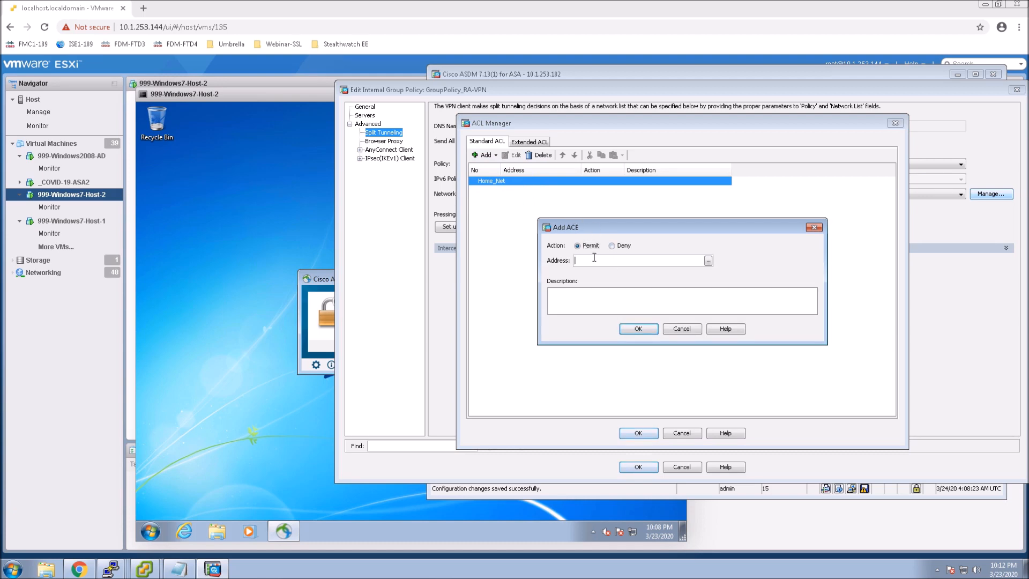
{"action": "type", "text": "10.1.243.0"}
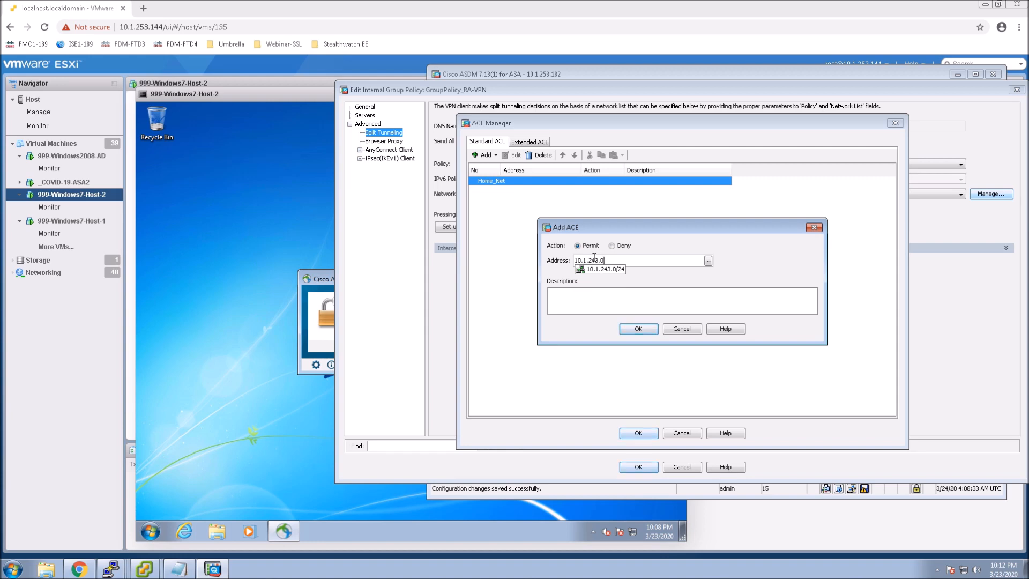
{"action": "type", "text": "/"}
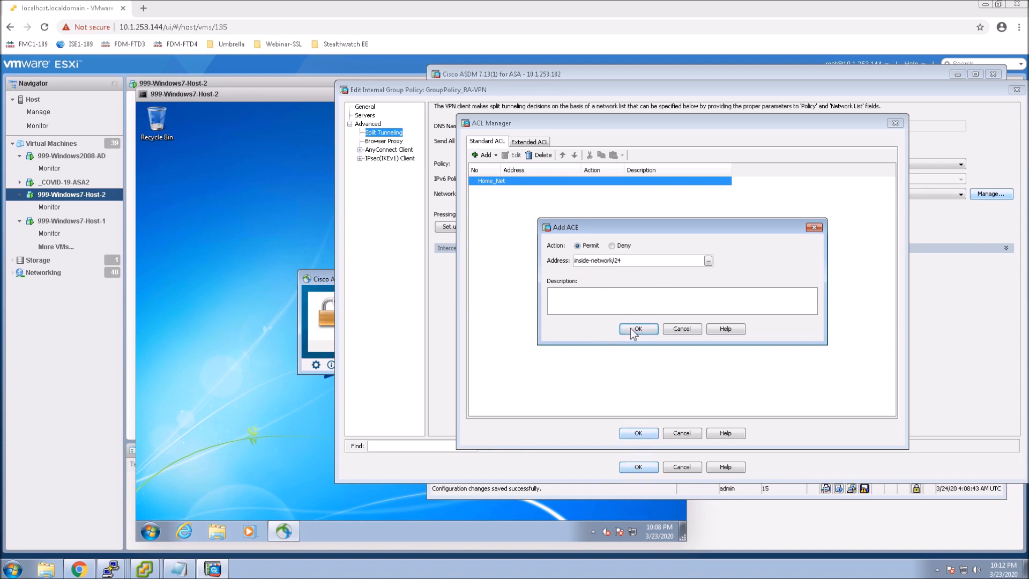
{"action": "left_click", "coordinate": [638, 329]}
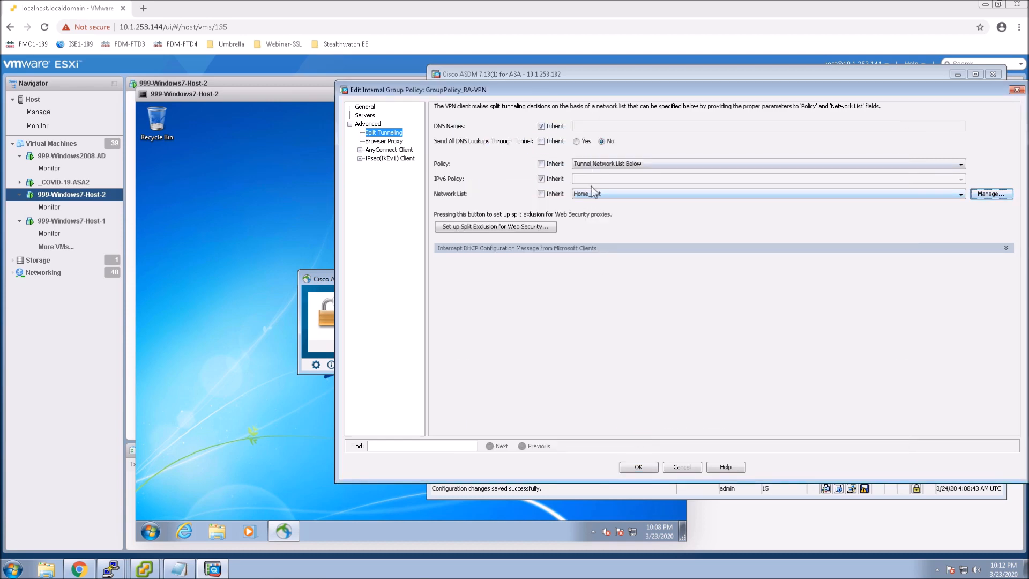
- Save the group policy with Home_Net as network list and apply to the ASA
{"action": "left_click", "coordinate": [637, 467]}
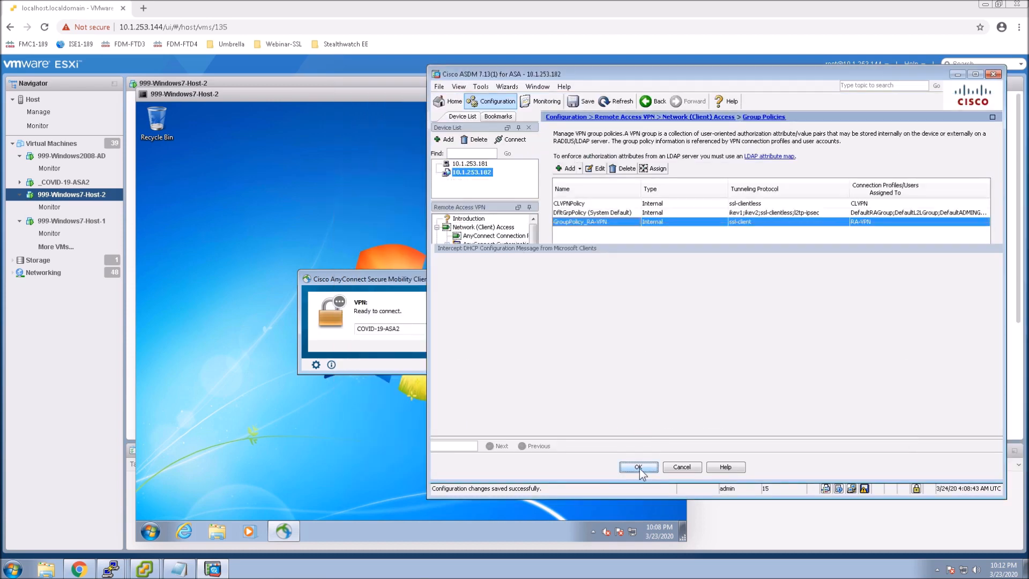
{"action": "left_click", "coordinate": [638, 467]}
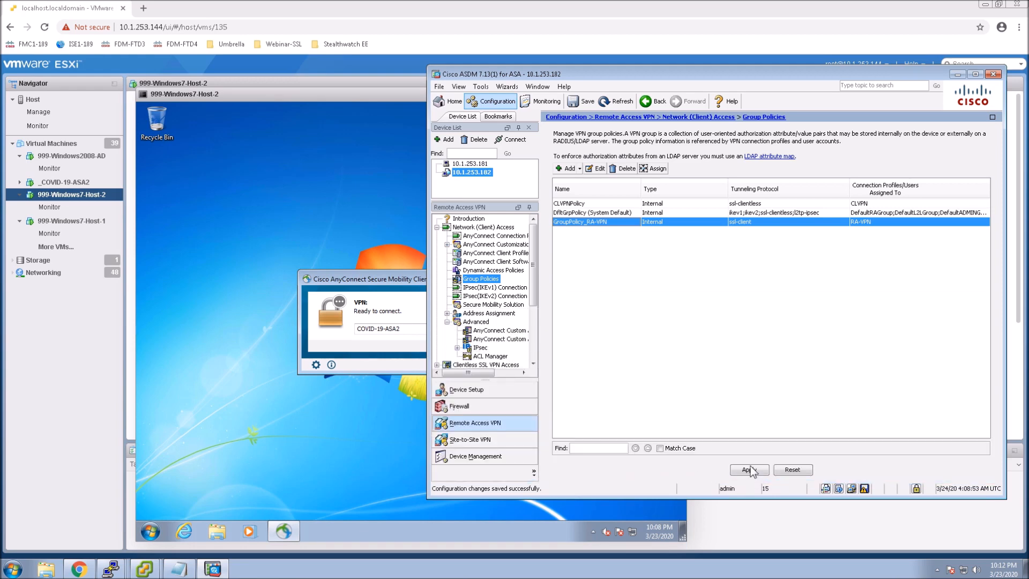
{"action": "left_click", "coordinate": [595, 204]}
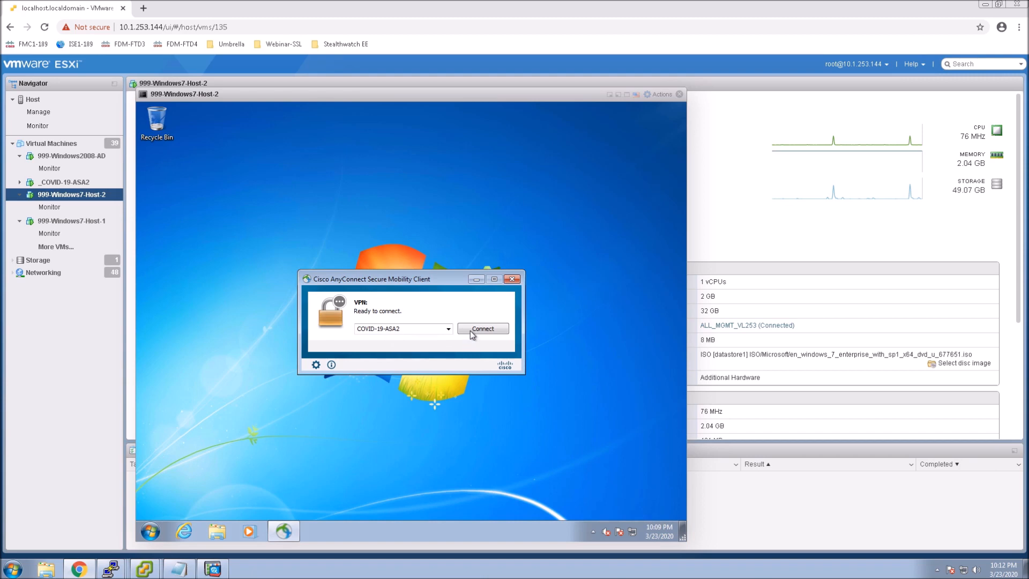
- Connect AnyConnect to COVID-19-ASA2 as sales1 in group RA-VPN, then open the advanced window
{"action": "left_click", "coordinate": [482, 328]}
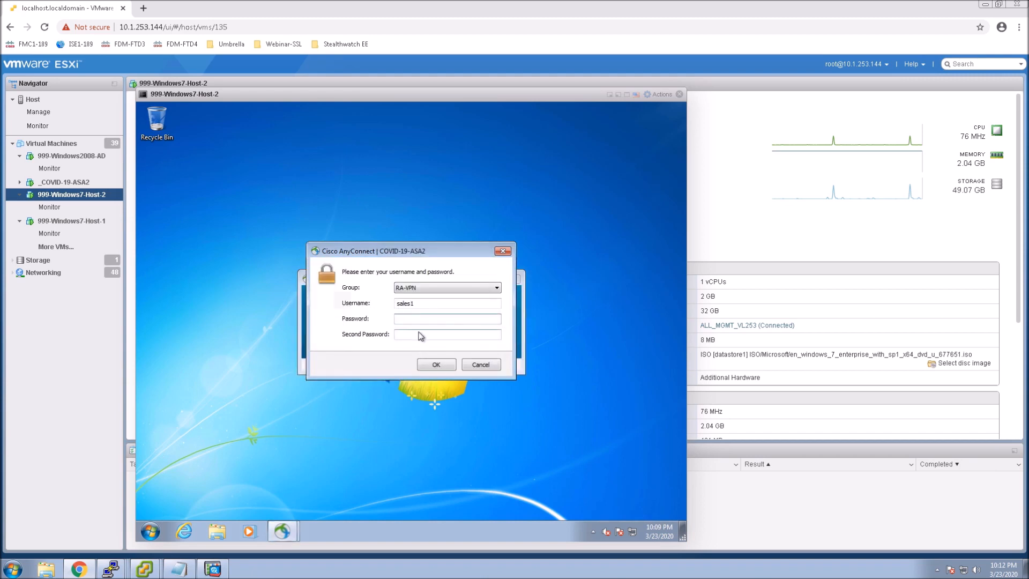
{"action": "type", "text": "***"}
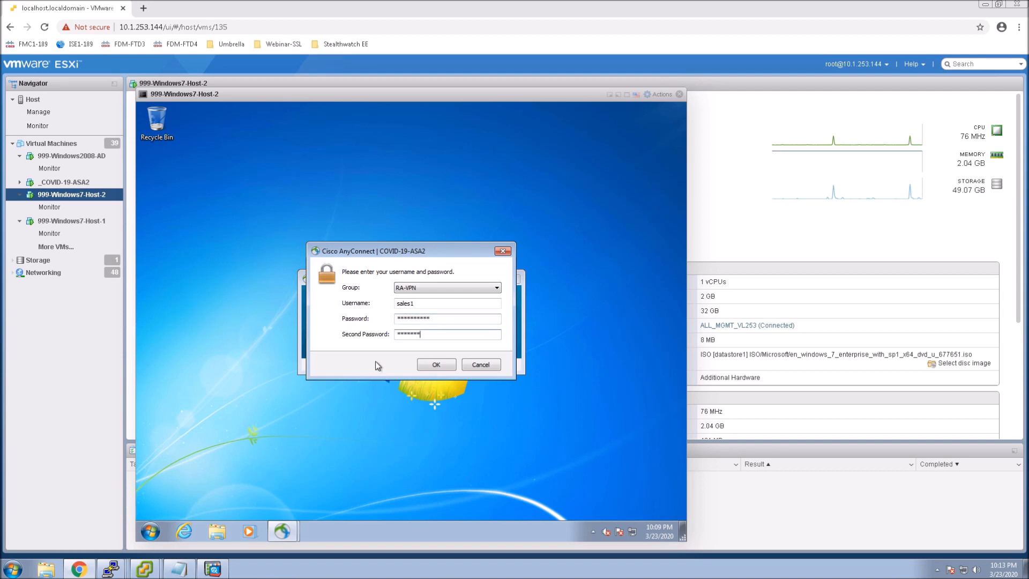
{"action": "left_click", "coordinate": [435, 364]}
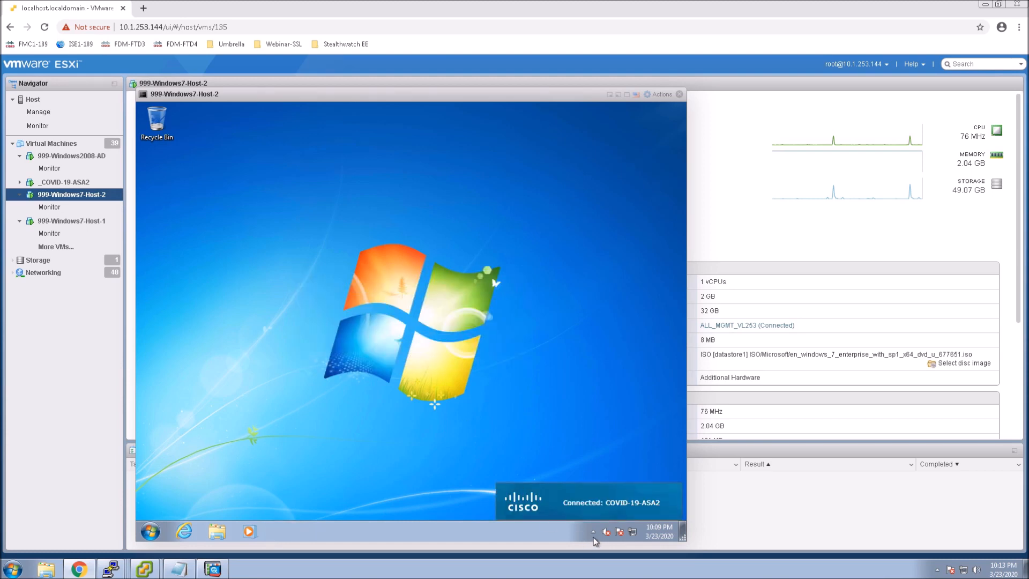
{"action": "left_click", "coordinate": [576, 484]}
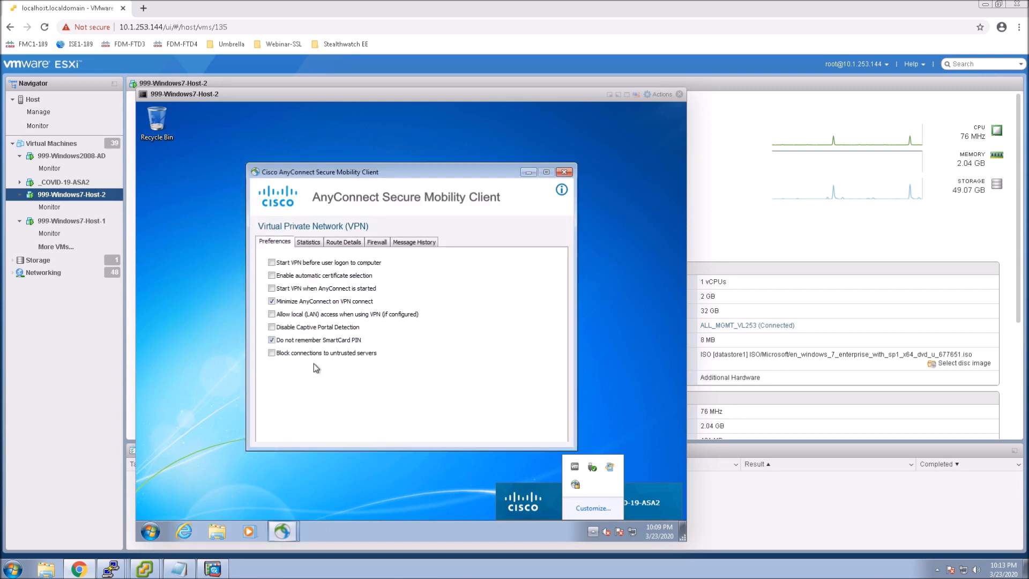
- View statistics and route details showing secured routes 10.1.243.0/24 and 10.1.253.115/32
{"action": "left_click", "coordinate": [308, 242]}
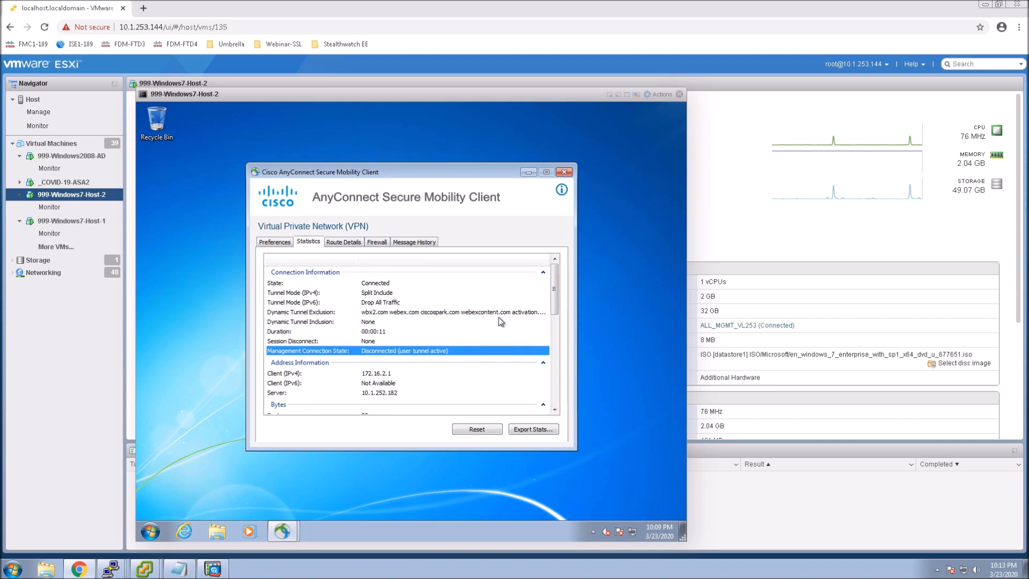
{"action": "left_click", "coordinate": [343, 241]}
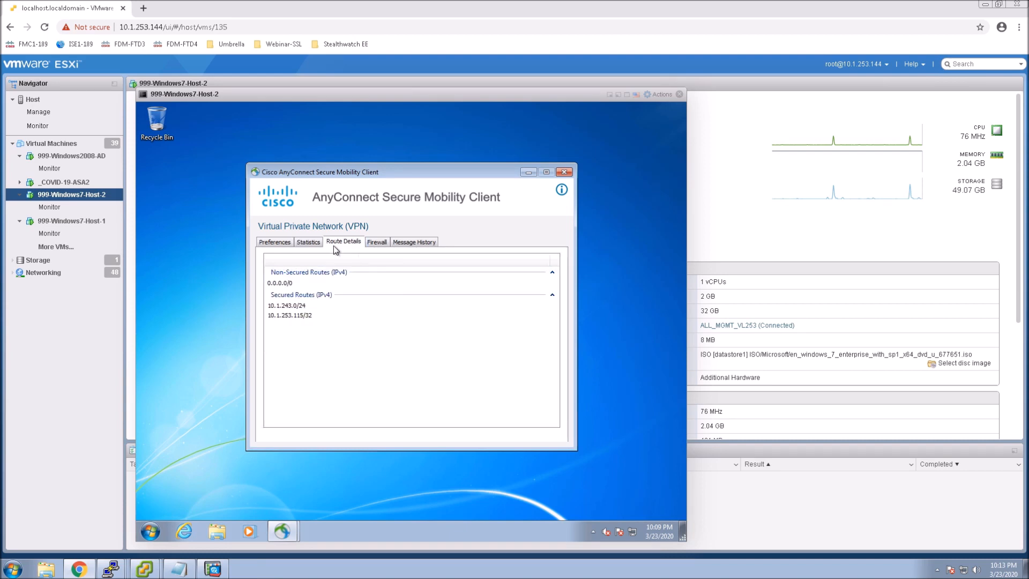
{"action": "mouse_move", "coordinate": [295, 325]}
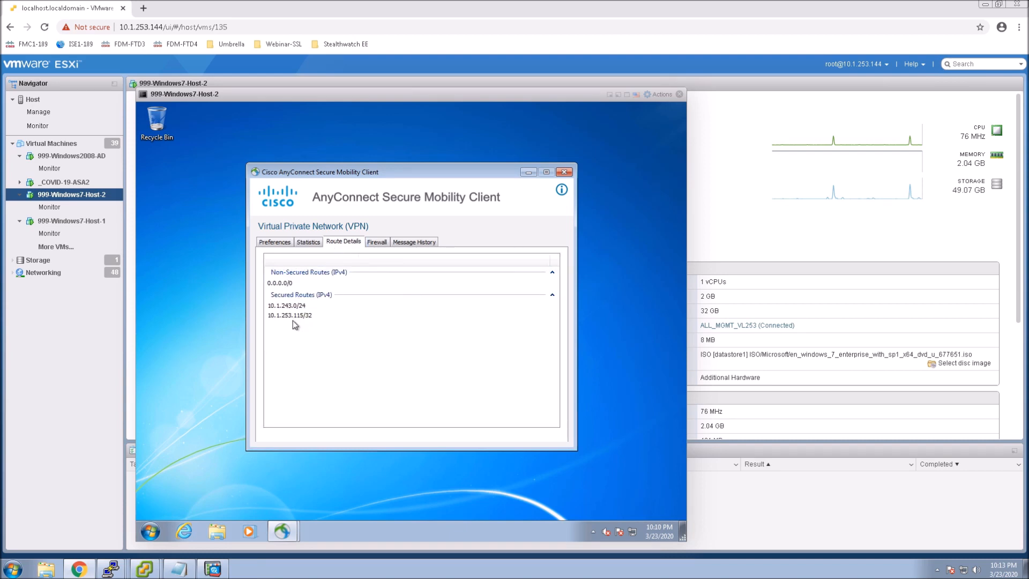
{"action": "mouse_move", "coordinate": [287, 323]}
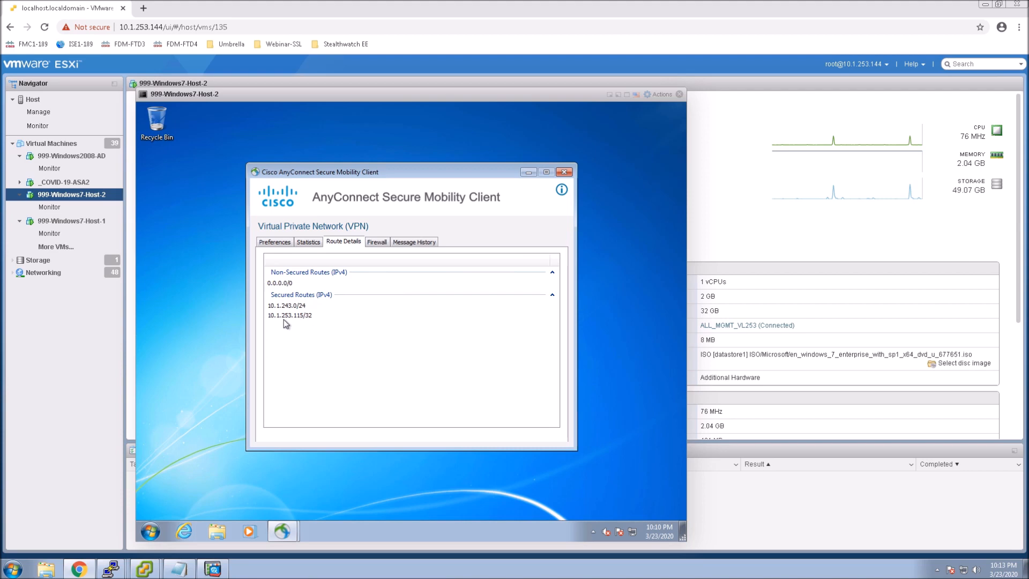